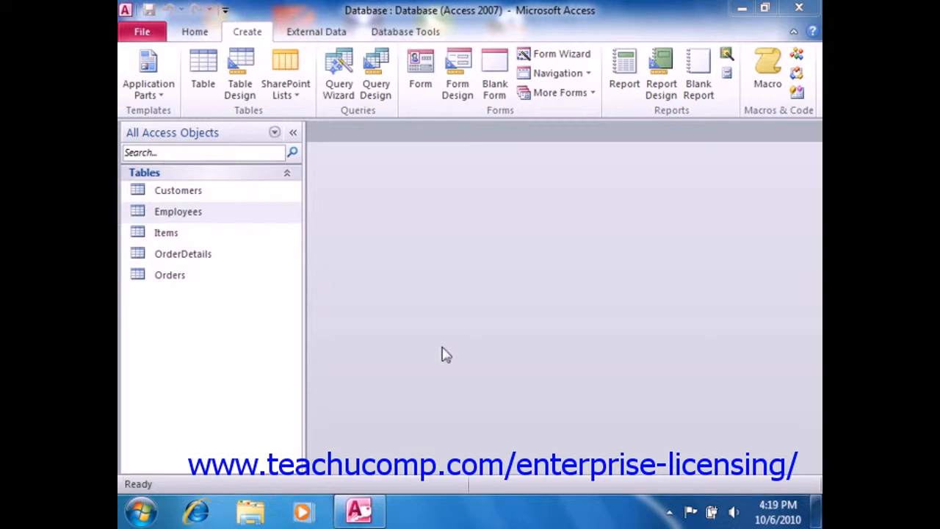
pyautogui.moveTo(409, 289)
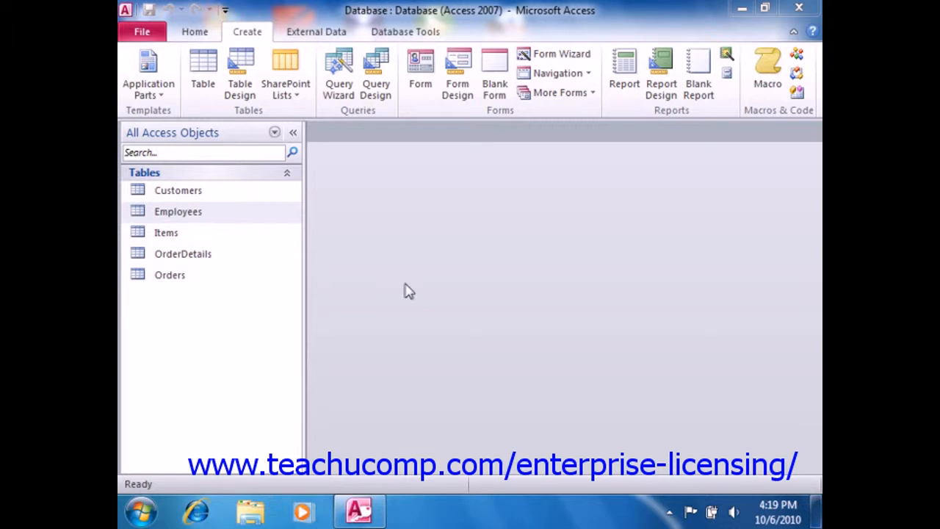
pyautogui.moveTo(345, 103)
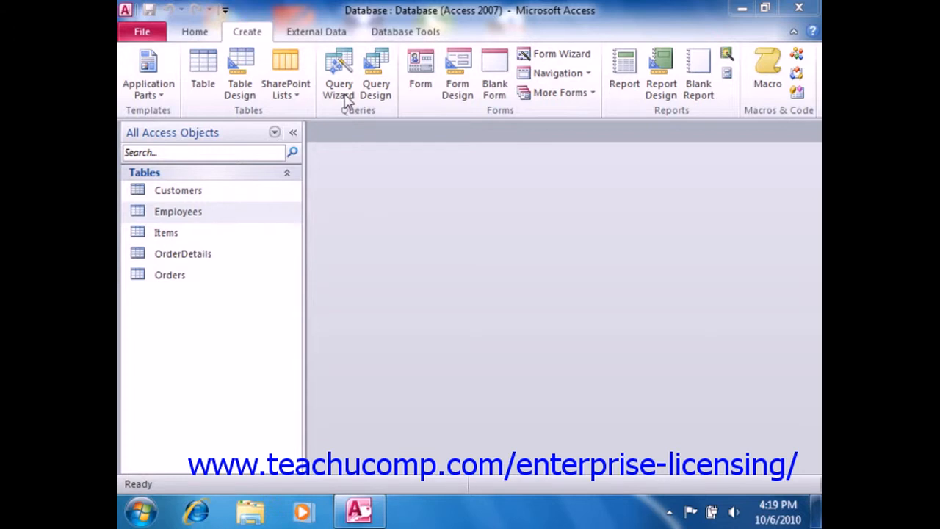
# - From the Create tab's Query Wizard, preview the other wizard types and select Simple Query Wizard
pyautogui.click(178, 211)
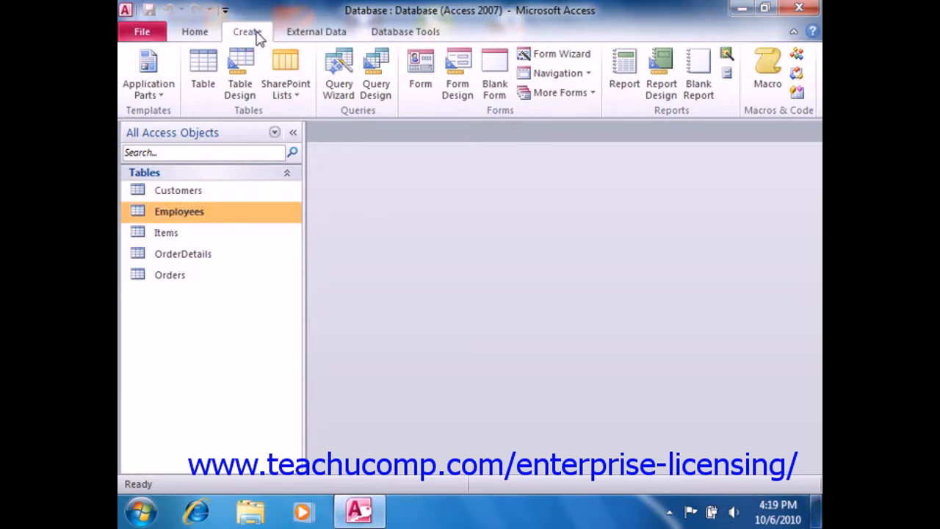
pyautogui.moveTo(339, 69)
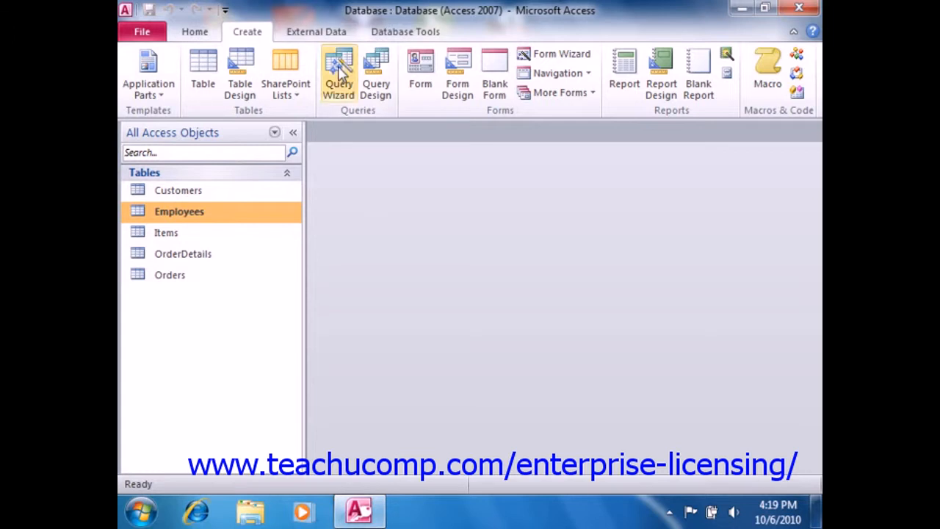
pyautogui.click(338, 70)
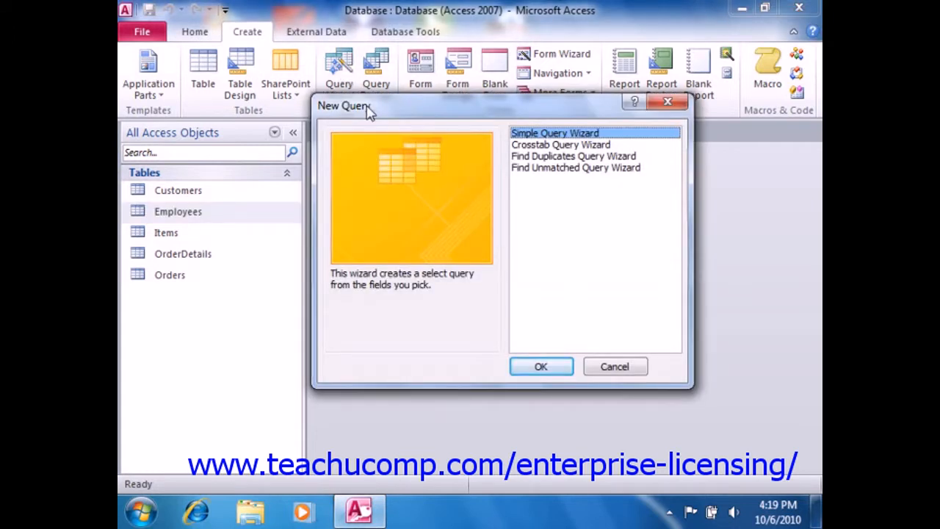
pyautogui.moveTo(580, 150)
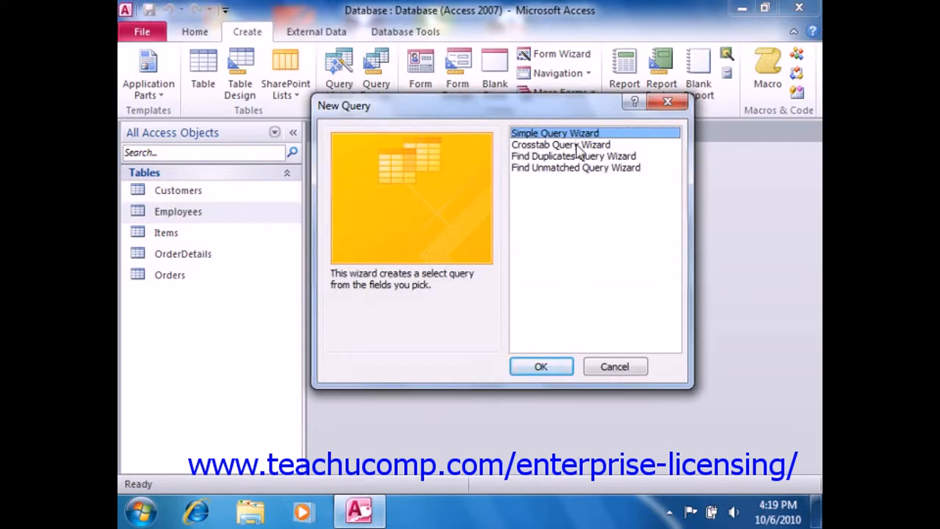
pyautogui.click(574, 155)
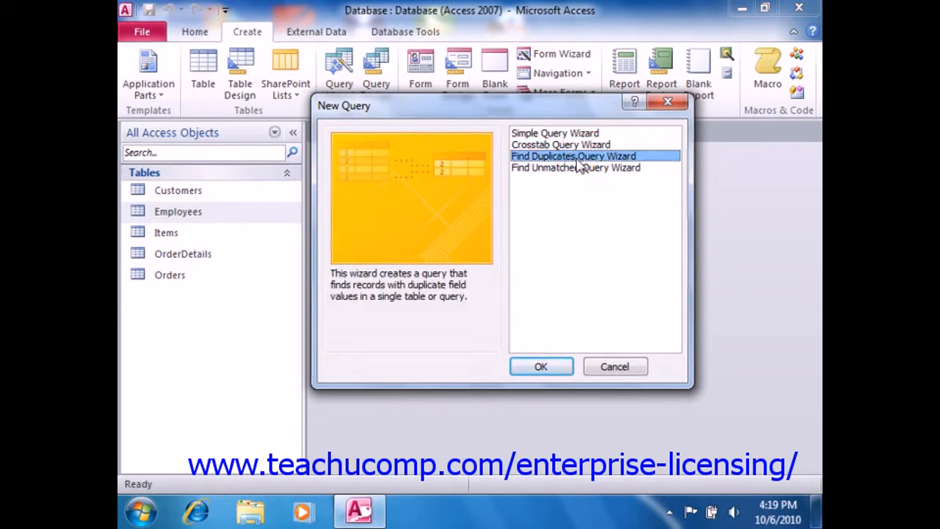
pyautogui.click(576, 168)
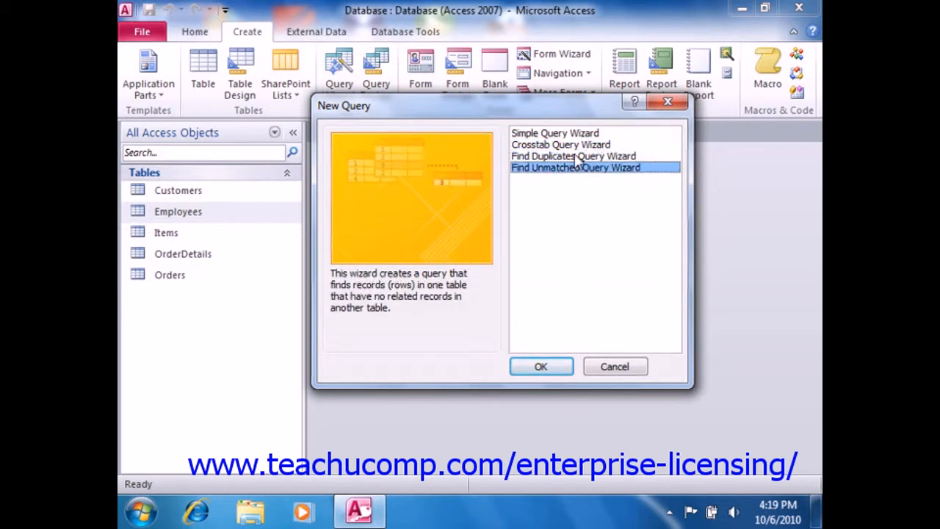
pyautogui.click(555, 133)
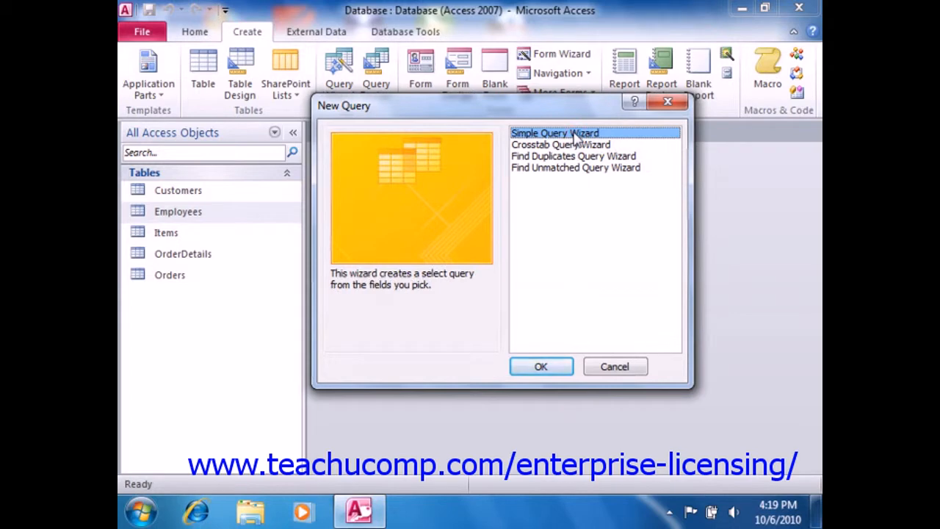
pyautogui.moveTo(541, 366)
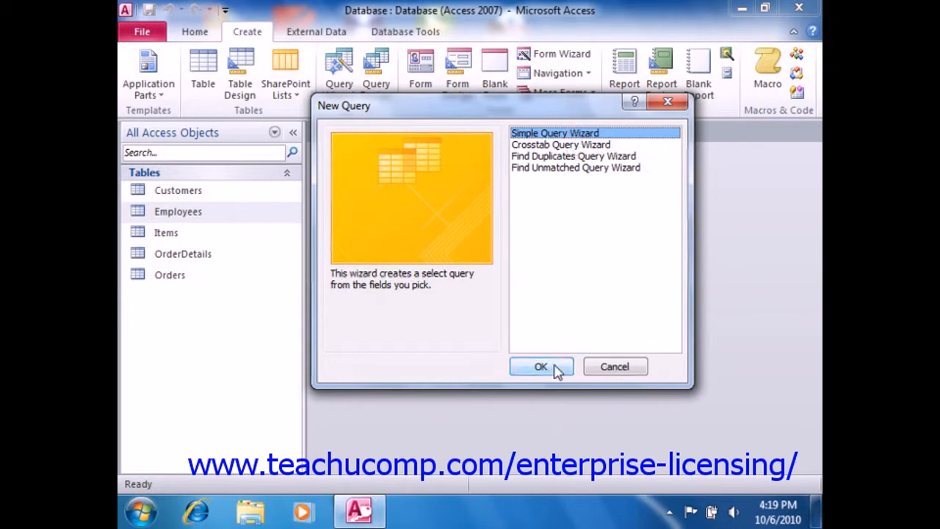
# - Launch the Simple Query Wizard and focus the Tables/Queries source on Table: Employees
pyautogui.click(541, 367)
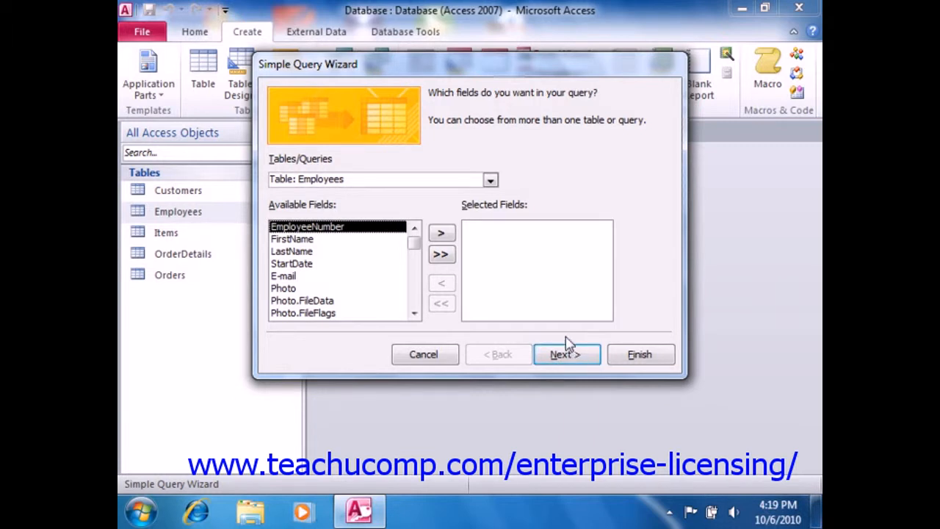
pyautogui.moveTo(569, 340)
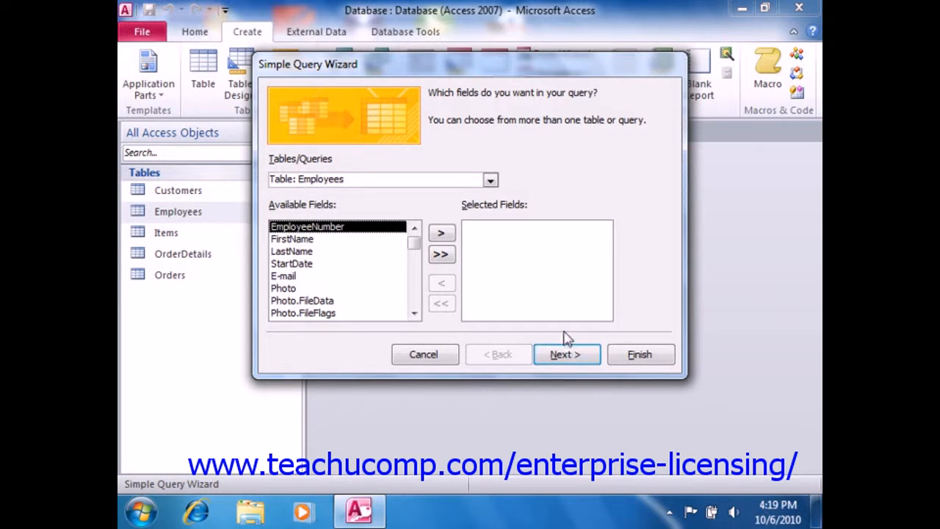
pyautogui.moveTo(444, 178)
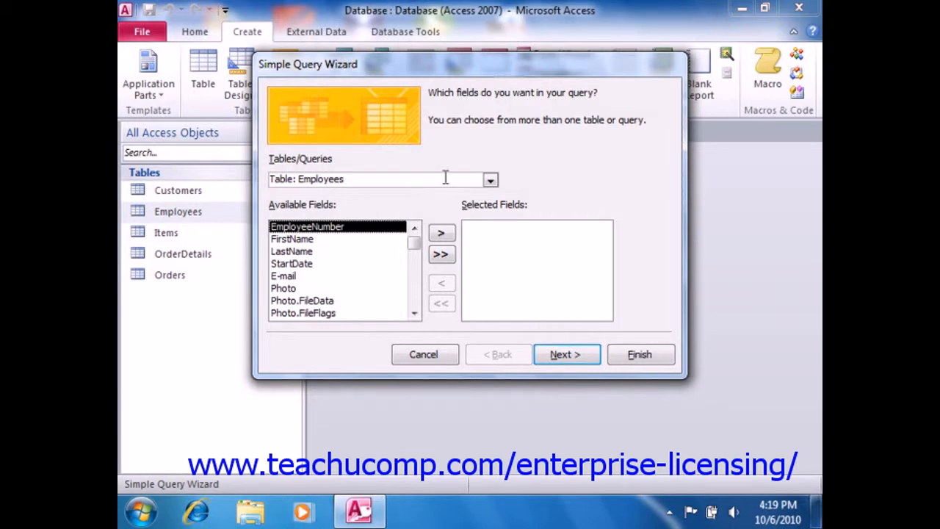
pyautogui.click(490, 179)
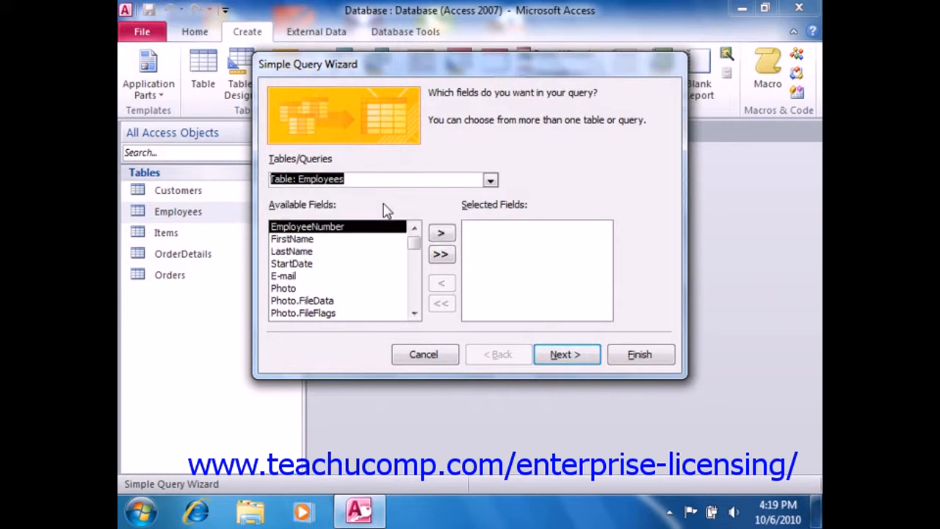
pyautogui.moveTo(339, 257)
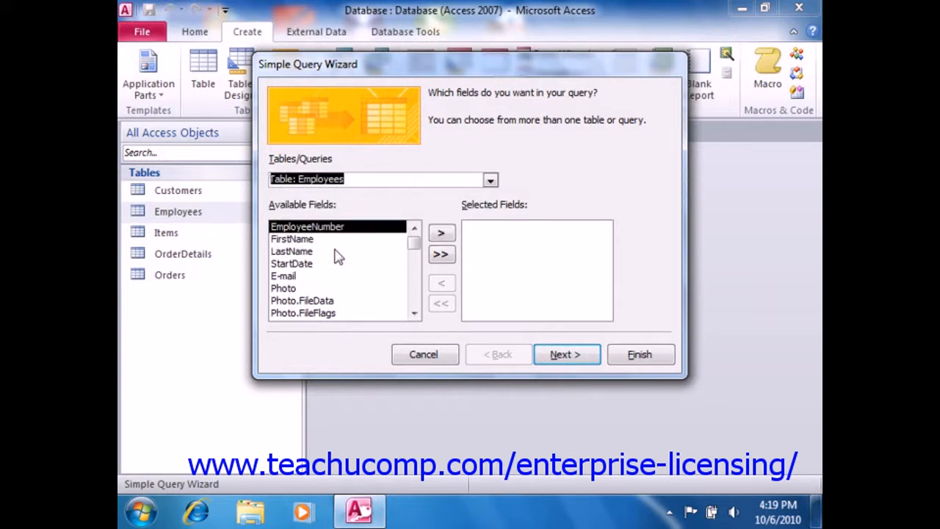
pyautogui.moveTo(367, 301)
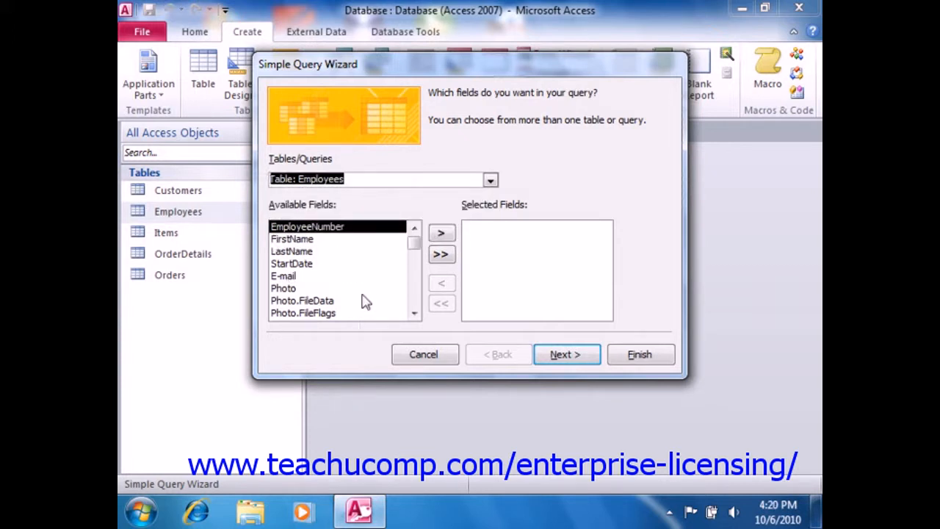
pyautogui.moveTo(360, 229)
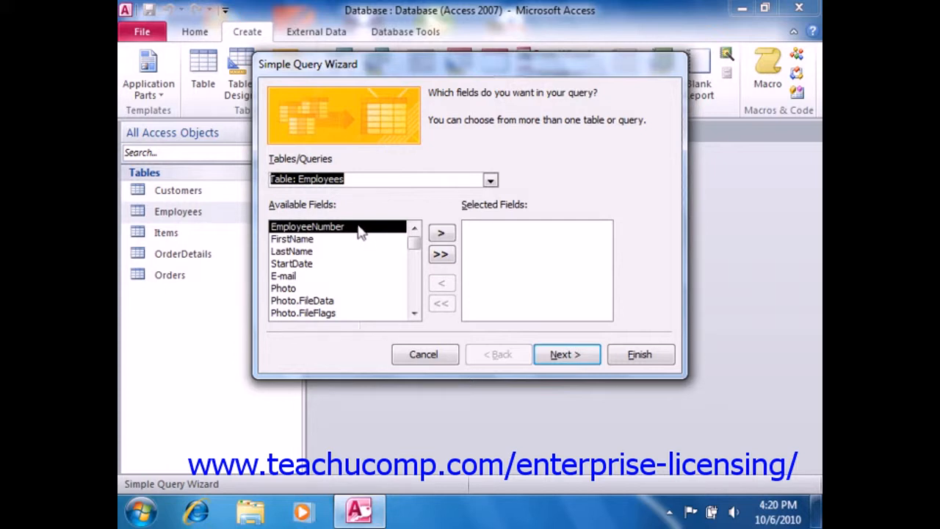
pyautogui.moveTo(360, 228)
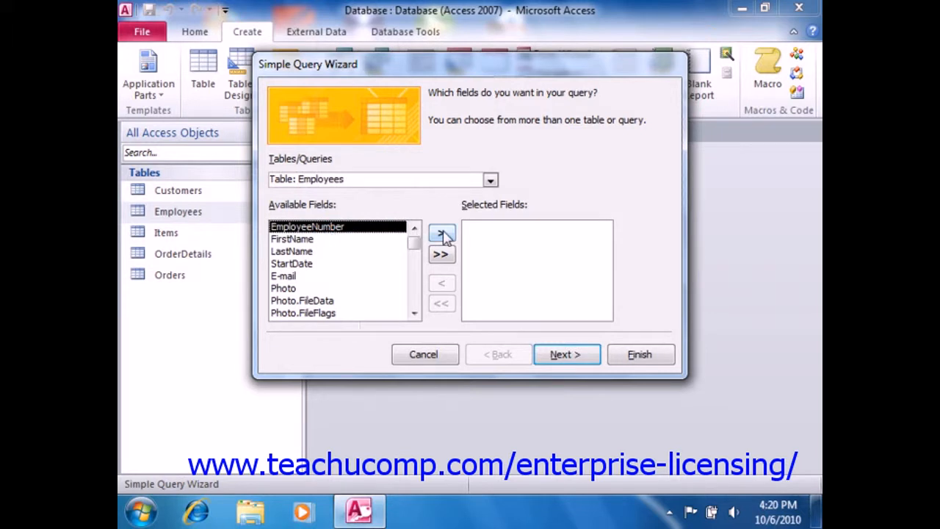
# - Add EmployeeNumber, FirstName, LastName, OrderID and OrderDate to the selected fields
pyautogui.click(442, 234)
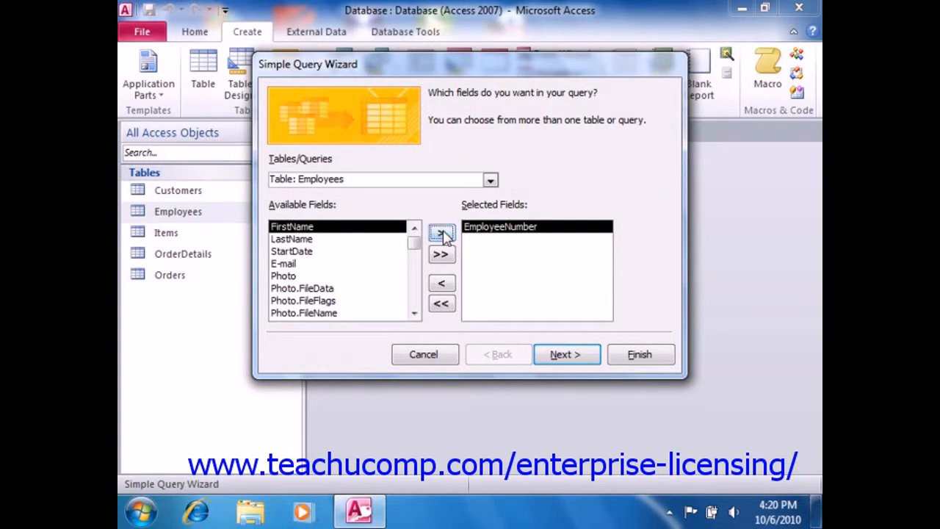
pyautogui.moveTo(348, 234)
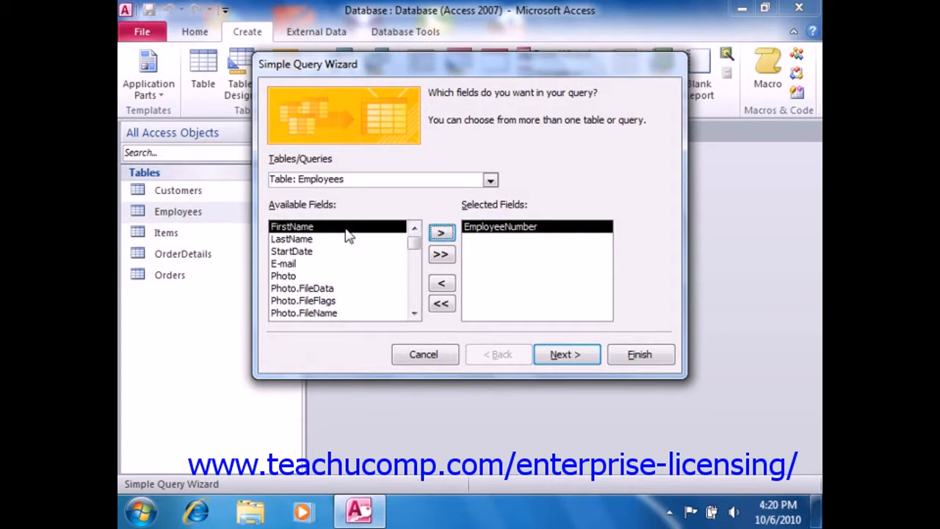
pyautogui.click(442, 232)
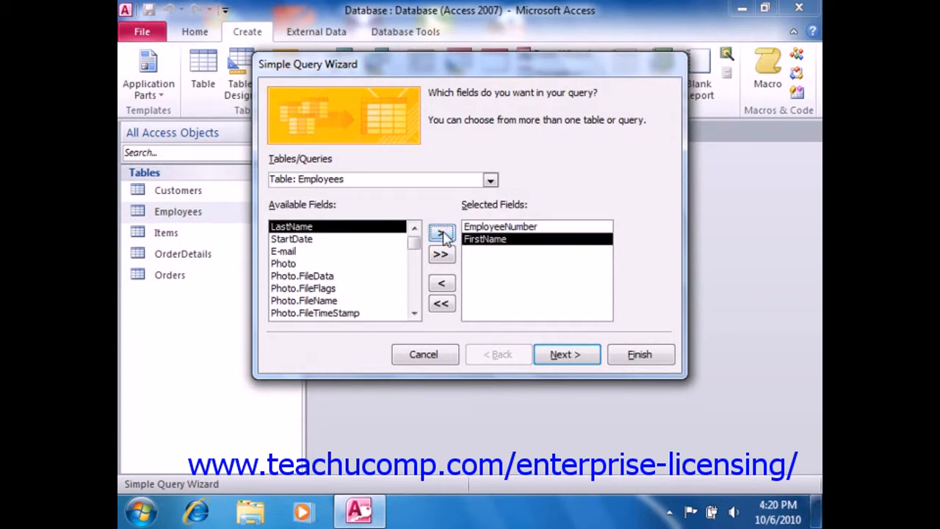
pyautogui.click(442, 233)
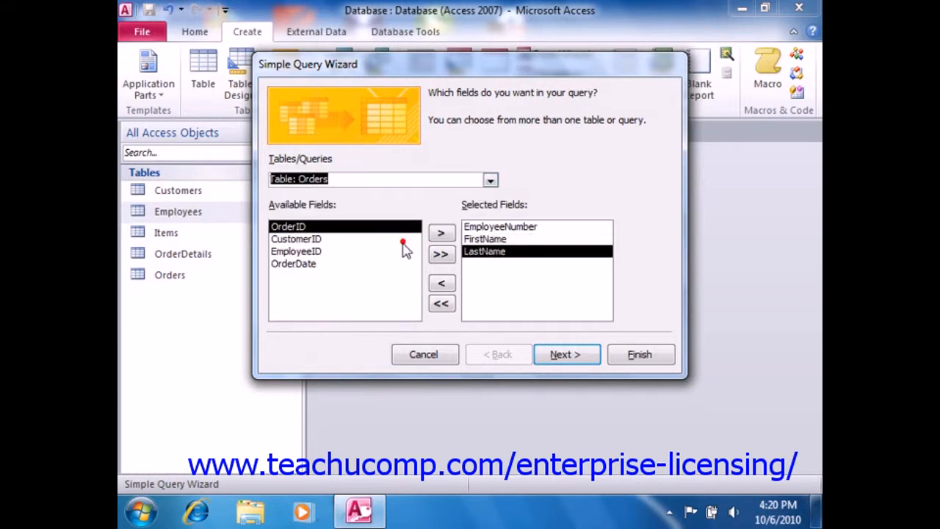
pyautogui.moveTo(400, 239)
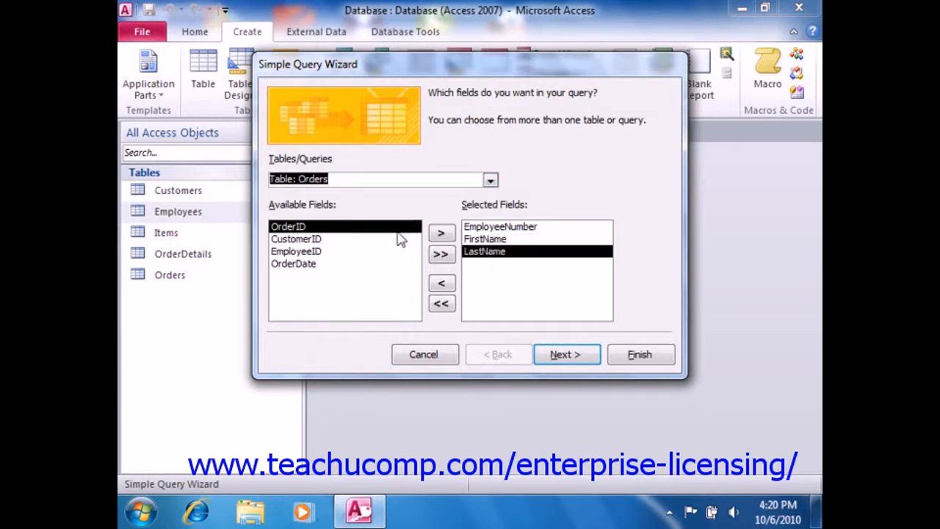
pyautogui.click(441, 233)
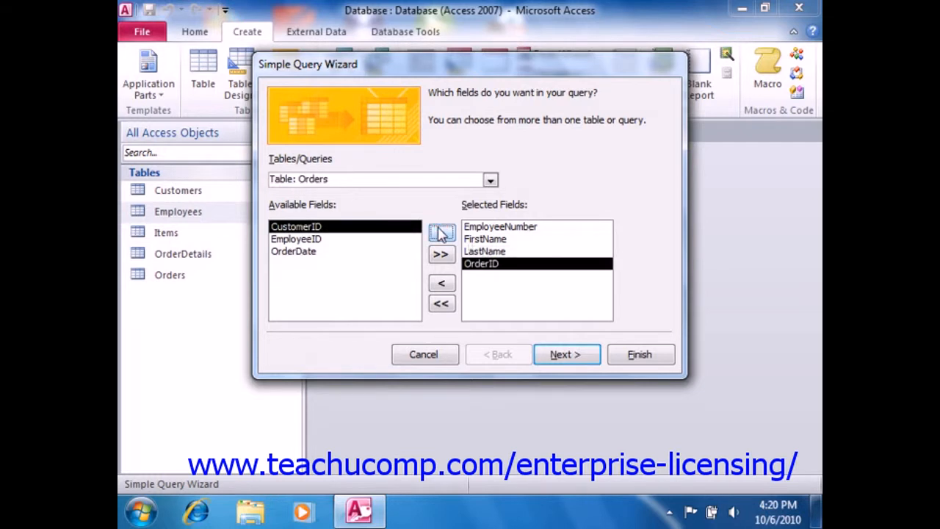
pyautogui.click(441, 232)
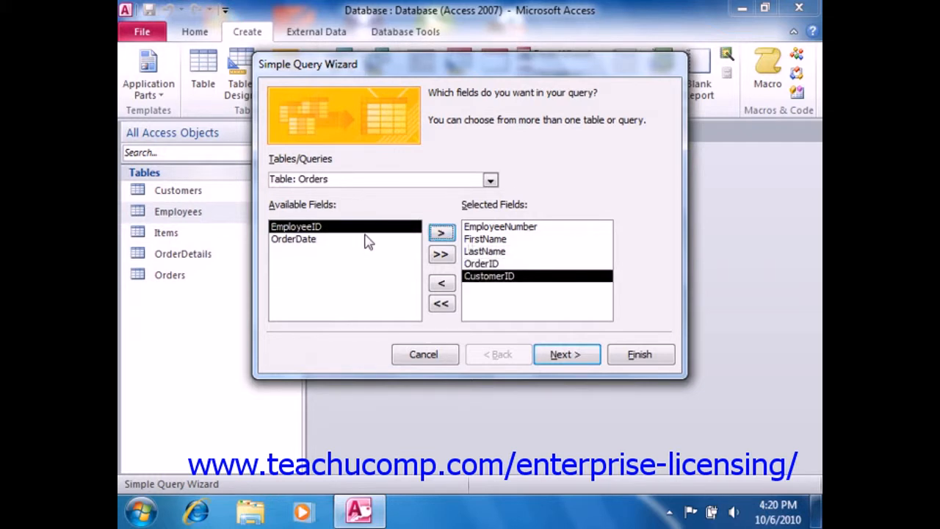
pyautogui.click(442, 233)
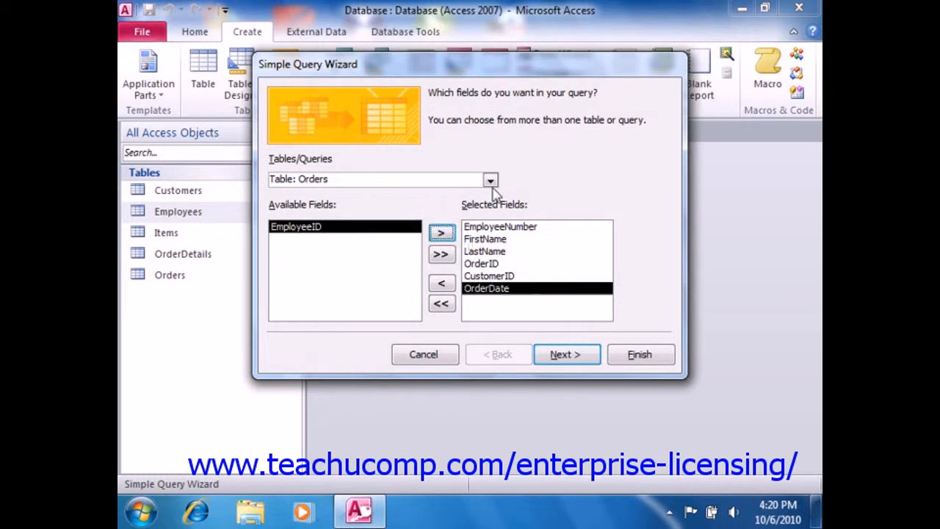
# - Switch the source to OrderDetails and add ItemID, Quantity and SalePrice
pyautogui.click(490, 180)
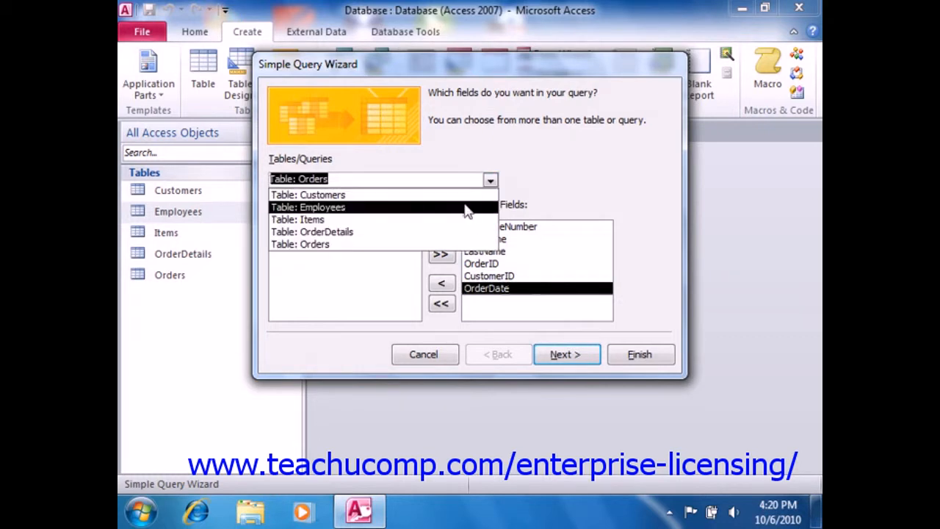
pyautogui.click(325, 231)
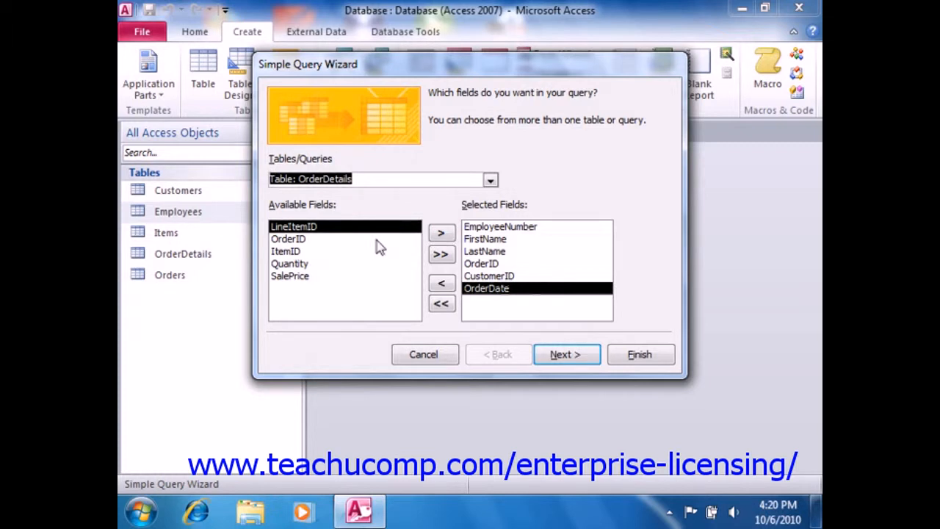
pyautogui.click(288, 239)
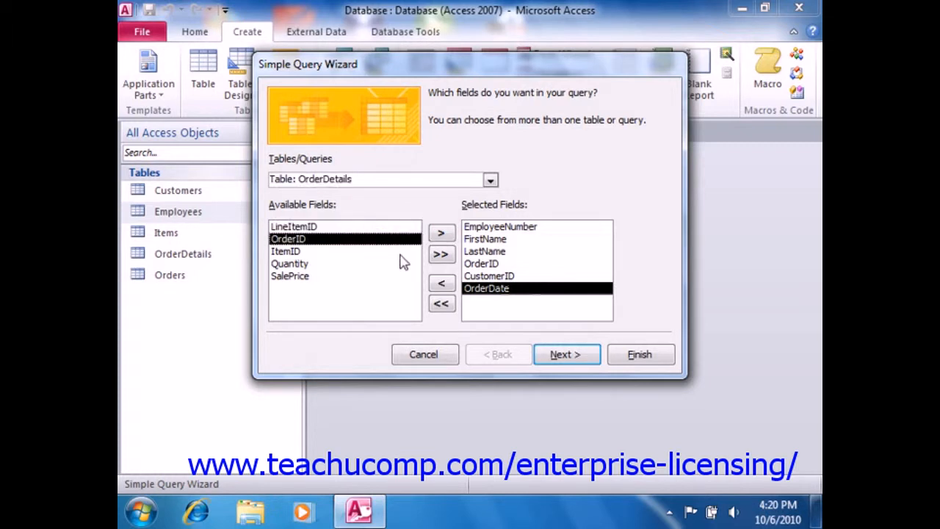
pyautogui.click(441, 233)
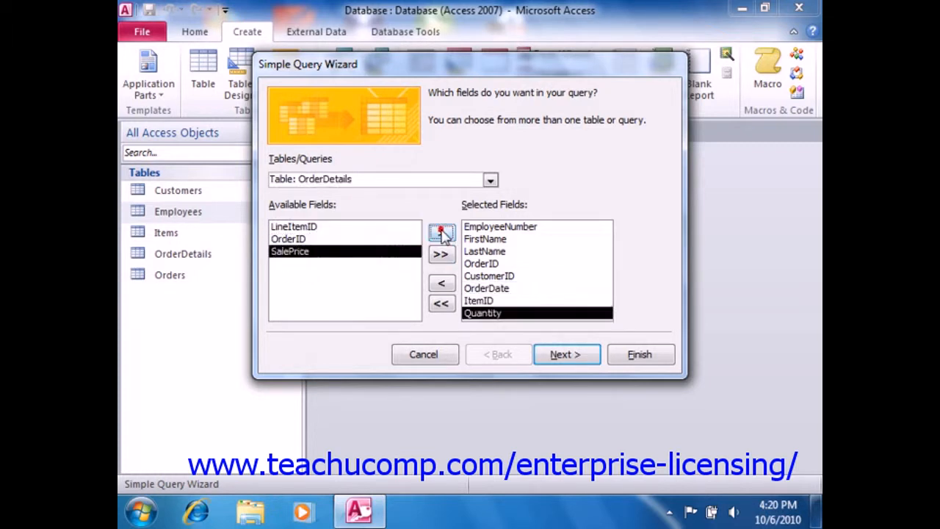
pyautogui.click(441, 234)
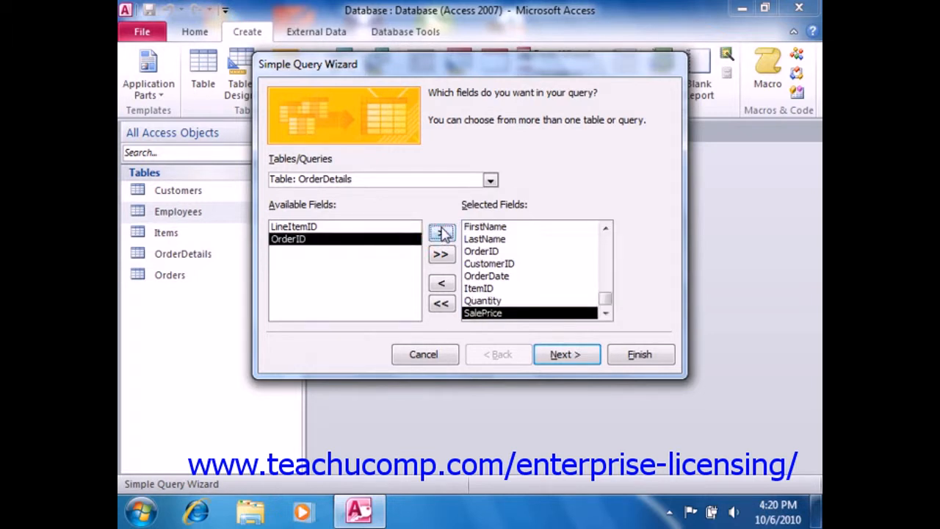
pyautogui.moveTo(566, 354)
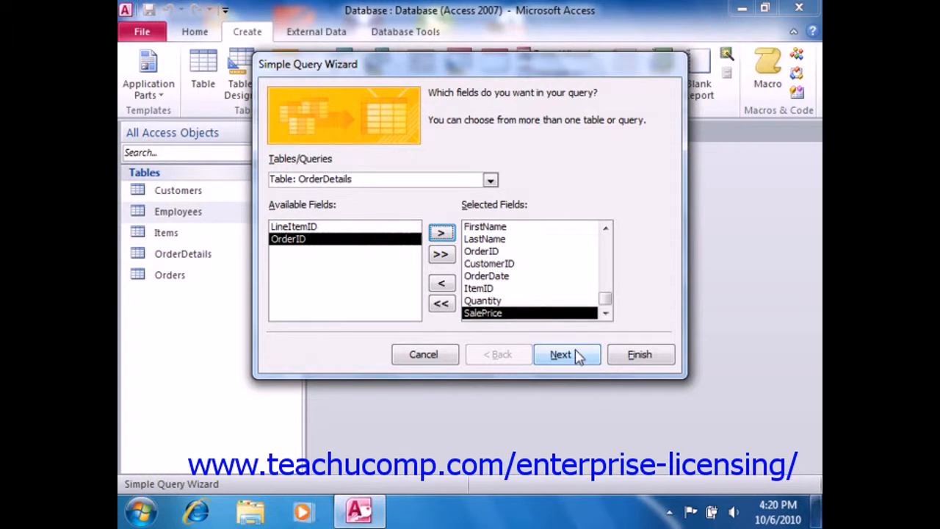
# - Advance to the detail-or-summary step and choose Summary
pyautogui.click(560, 354)
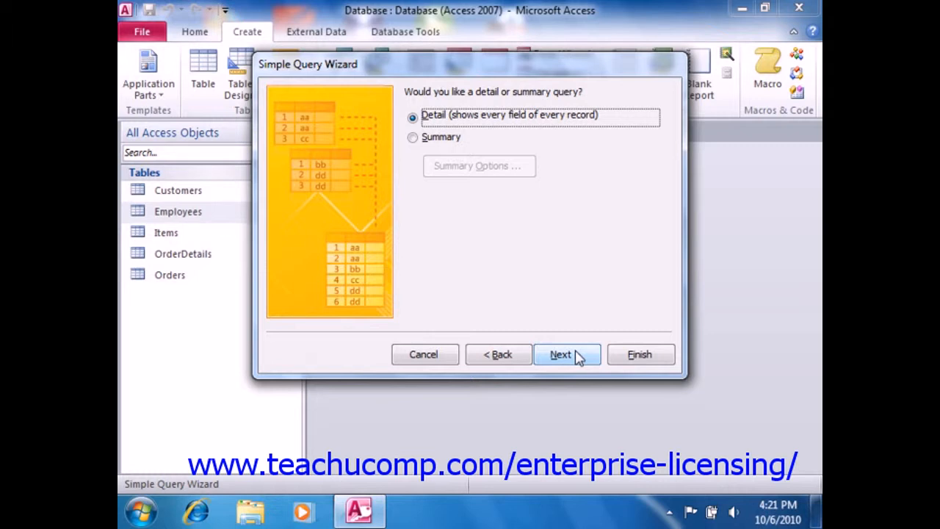
pyautogui.moveTo(481, 143)
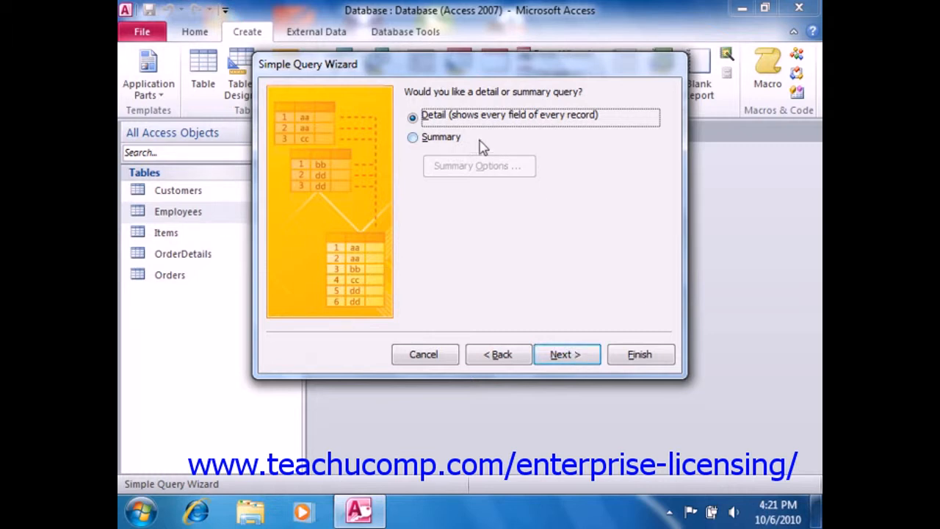
pyautogui.moveTo(436, 147)
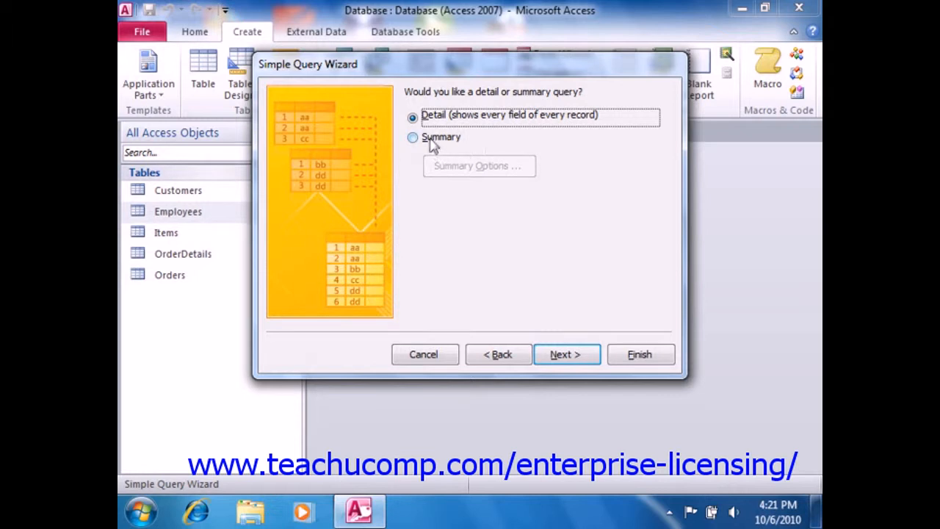
pyautogui.moveTo(423, 141)
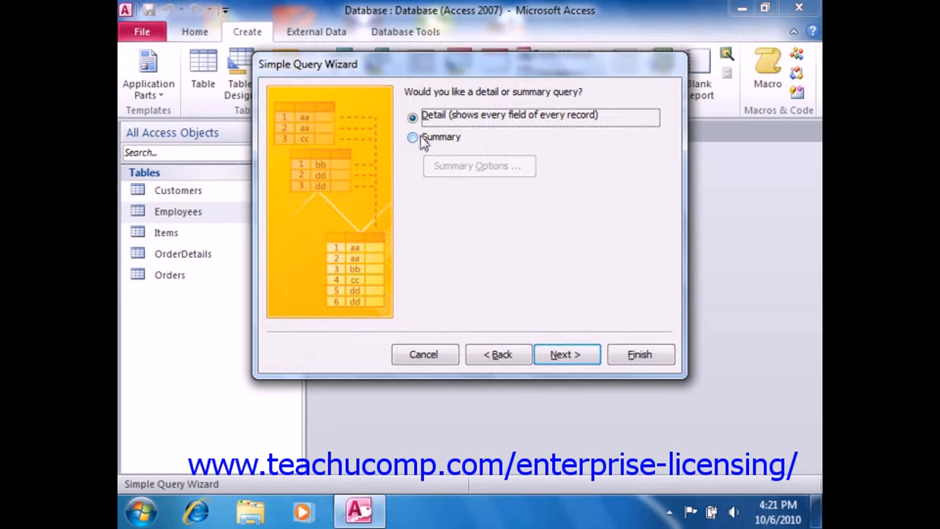
pyautogui.click(412, 137)
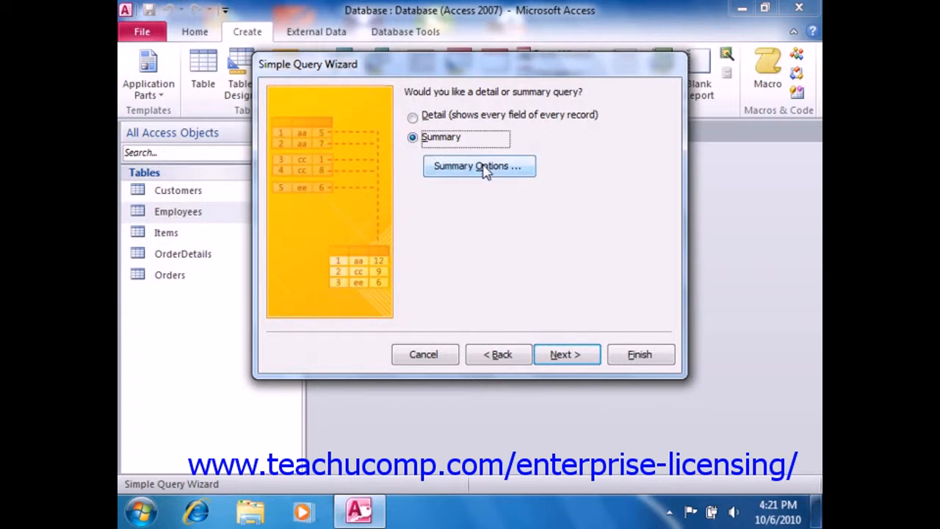
# - Open Summary Options to see the calculations available for Quantity and SalePrice
pyautogui.click(478, 165)
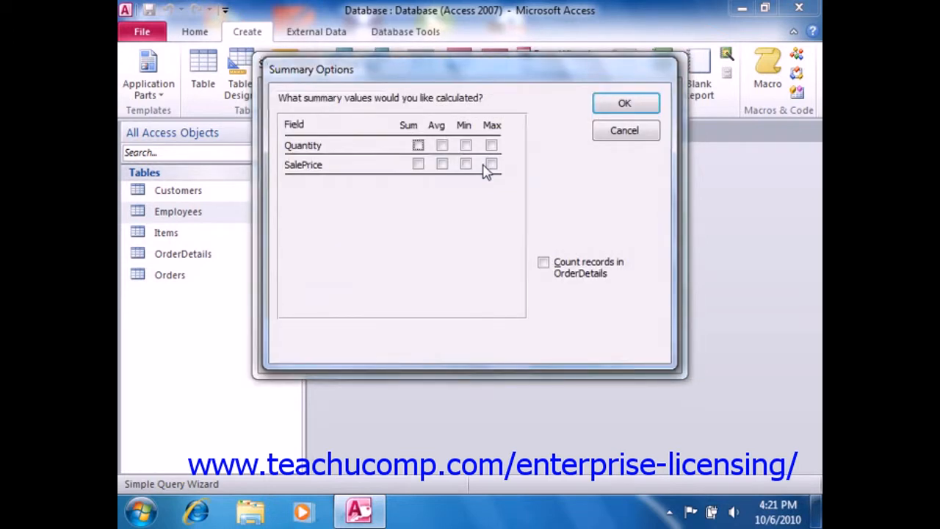
pyautogui.moveTo(486, 162)
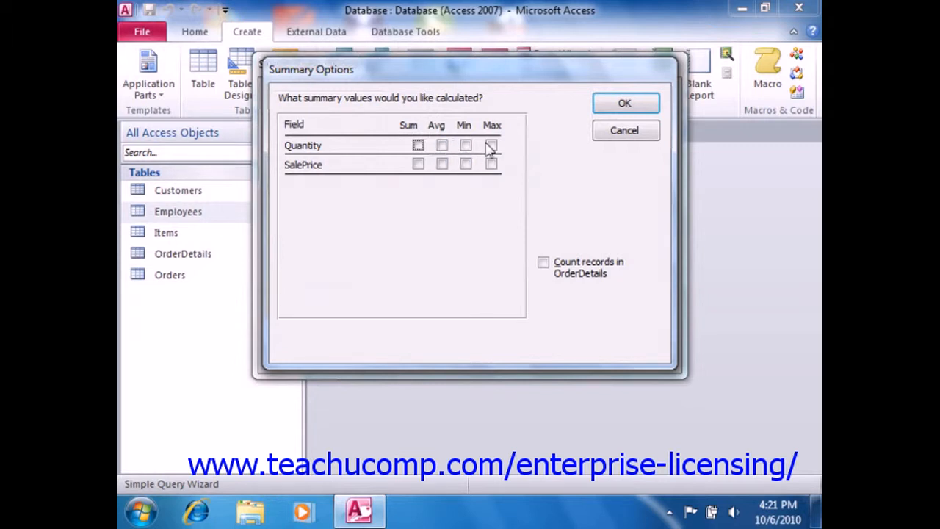
pyautogui.moveTo(626, 130)
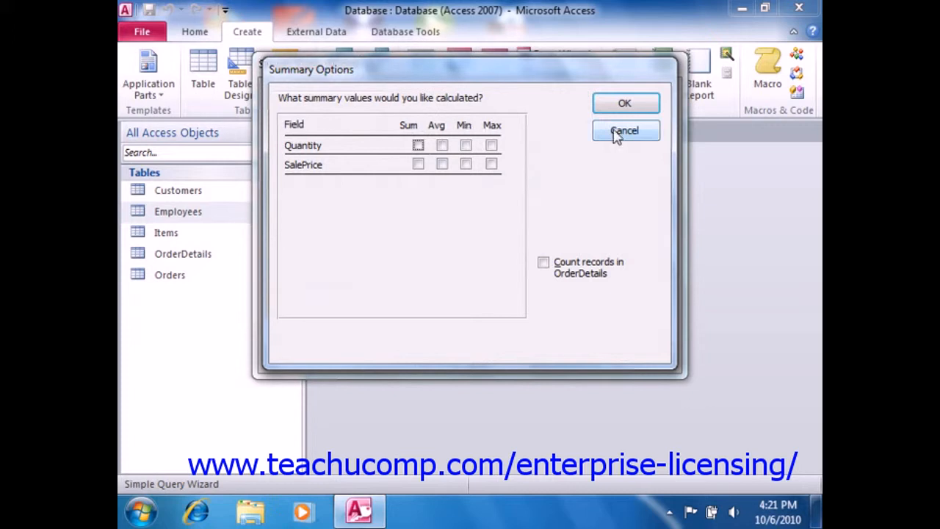
pyautogui.moveTo(625, 103)
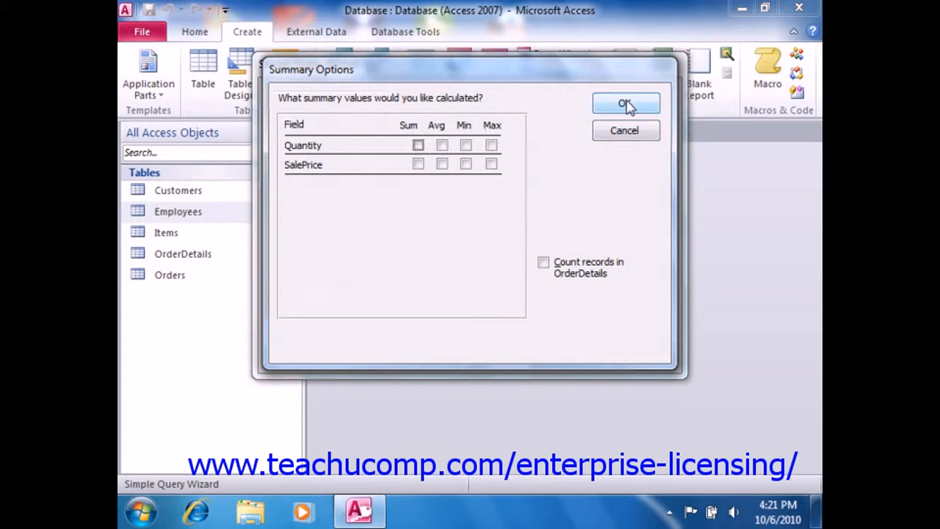
pyautogui.moveTo(624, 136)
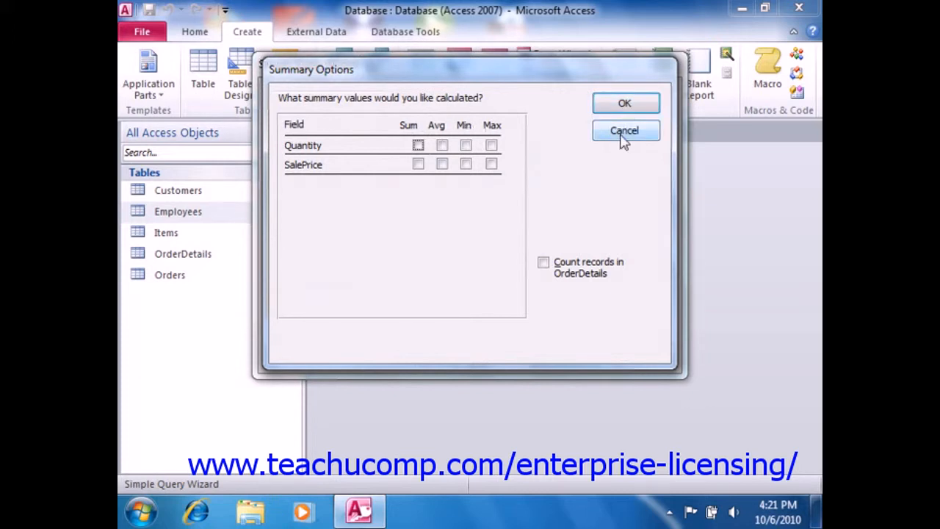
# - Cancel Summary Options without any calculations and select Detail instead
pyautogui.click(624, 130)
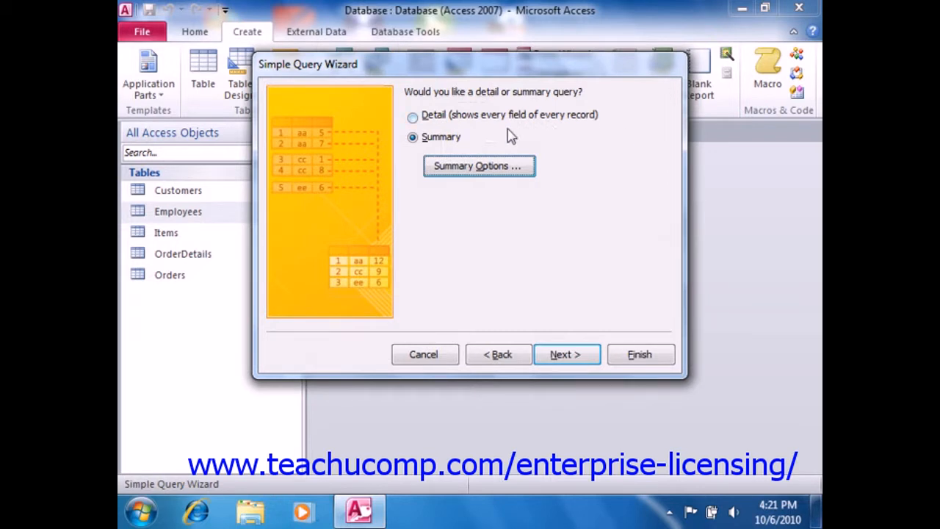
pyautogui.click(413, 118)
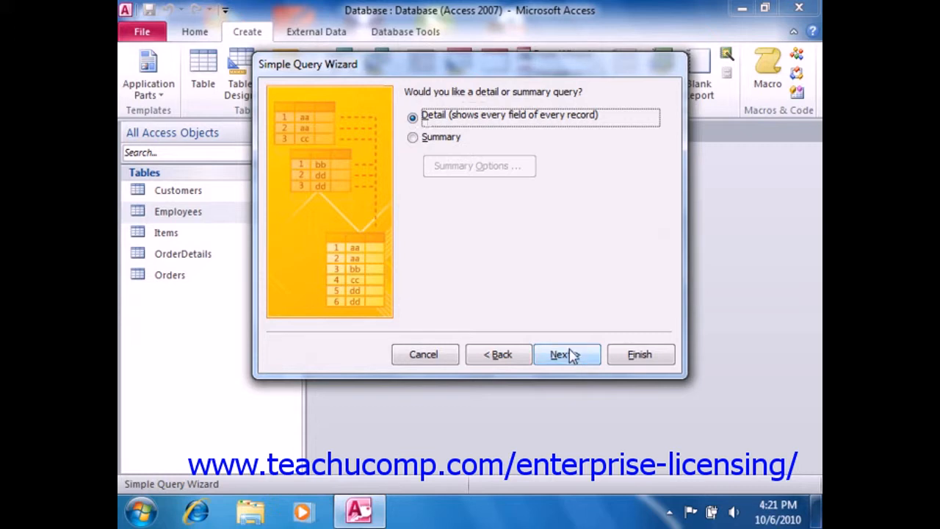
# - Advance to the final step, keeping the title 'Employees Query' and opening the query to view
pyautogui.click(566, 354)
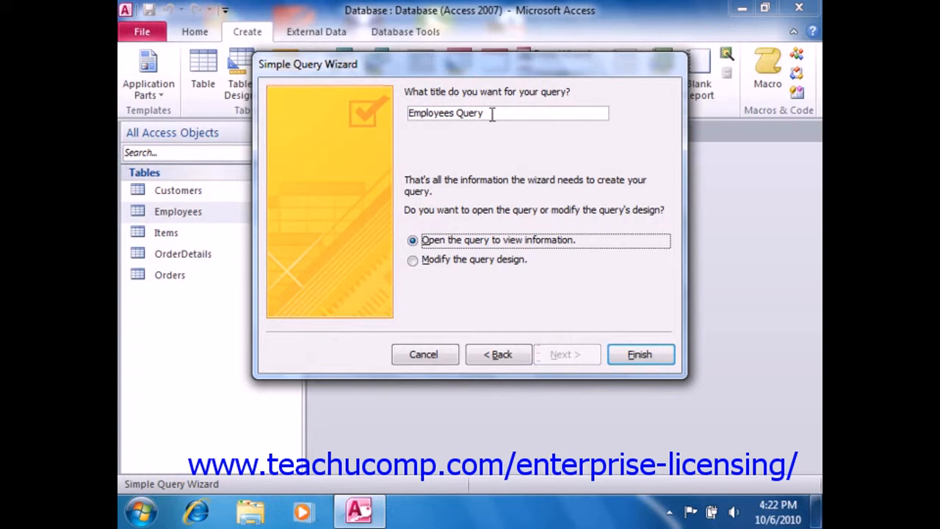
pyautogui.moveTo(492, 151)
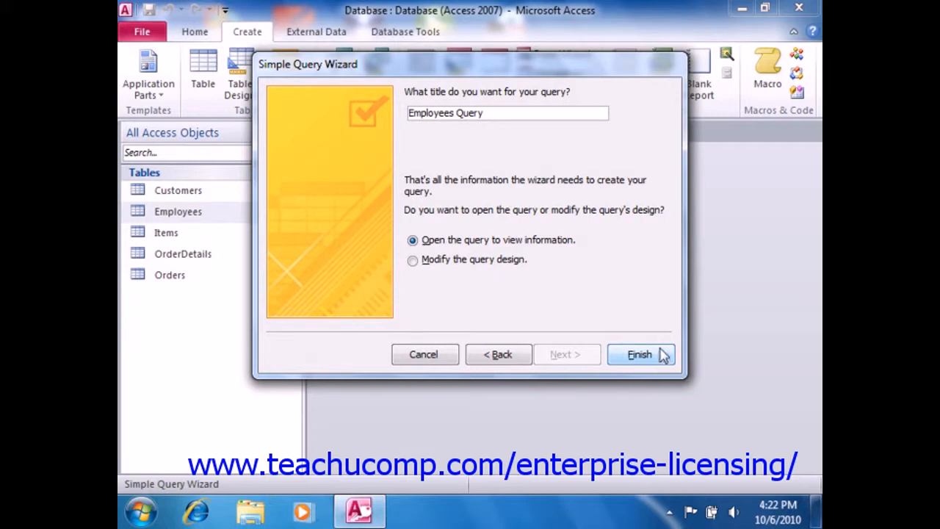
# - Finish the wizard so Employees Query opens in Datasheet View
pyautogui.click(639, 354)
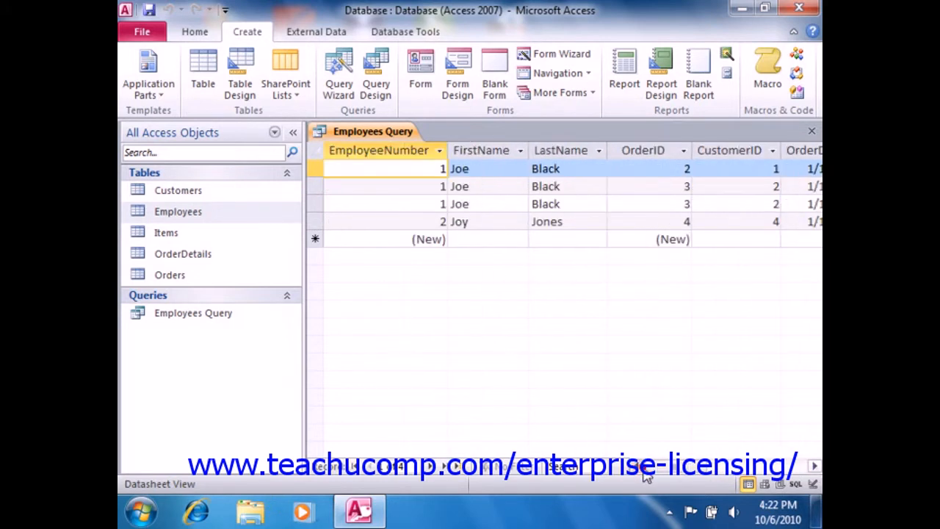
pyautogui.moveTo(649, 385)
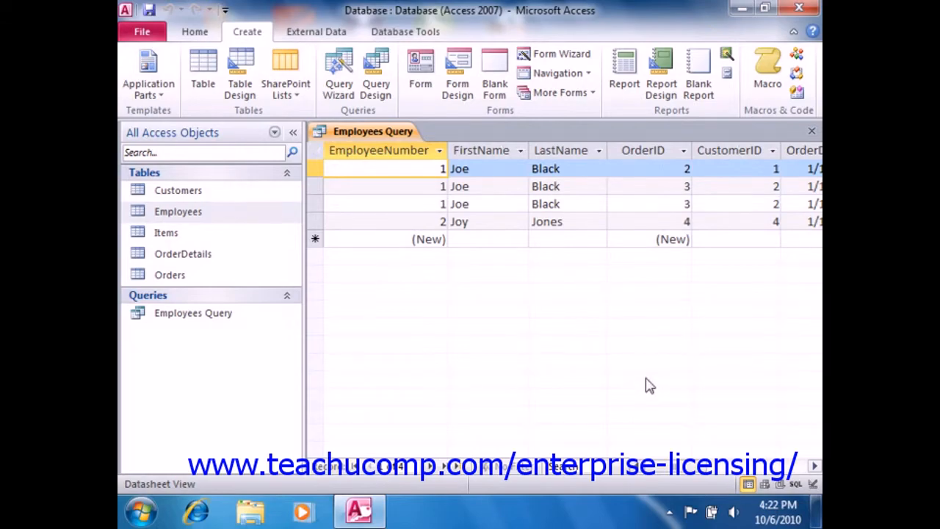